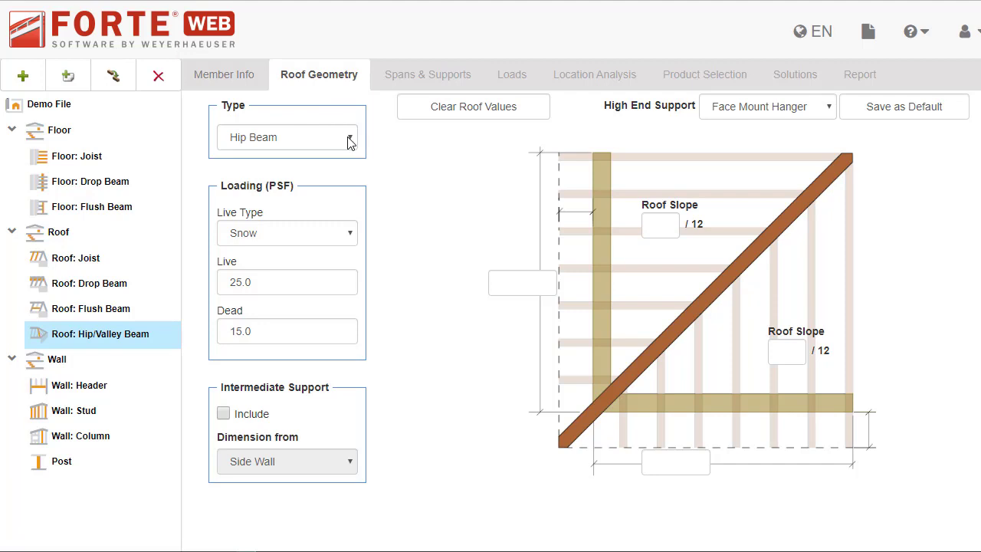
Keep Hip Beam as the type and Snow as the live load, and include an intermediate support
click(288, 137)
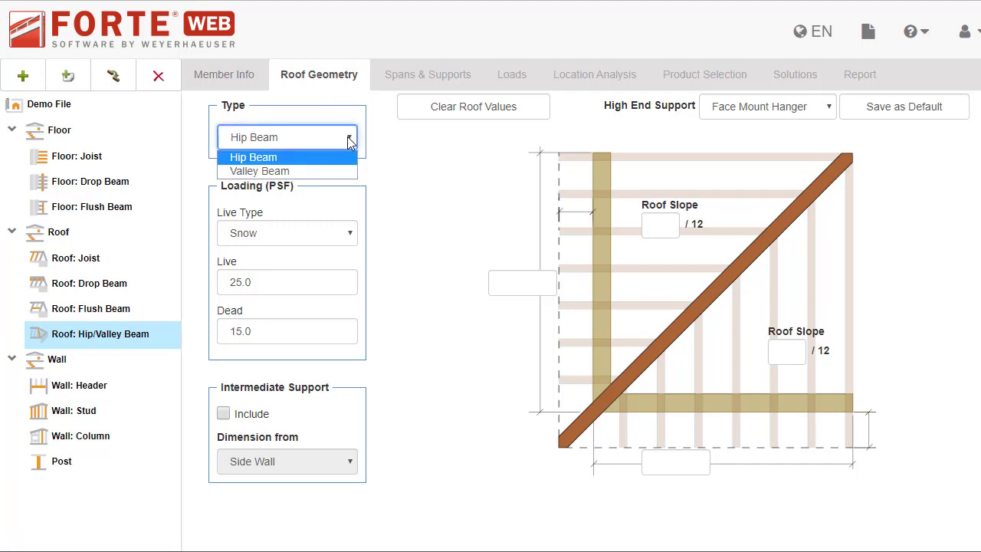
click(253, 156)
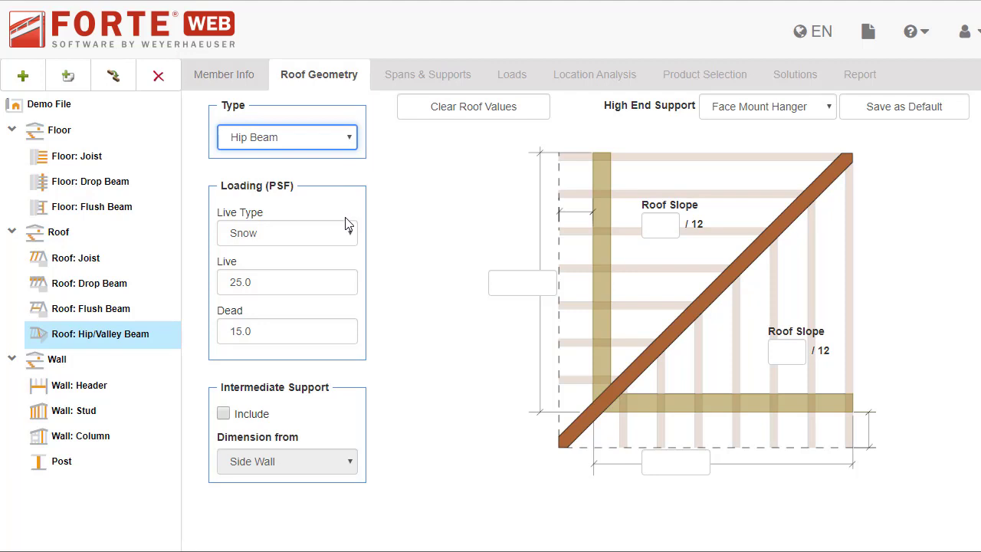
click(287, 233)
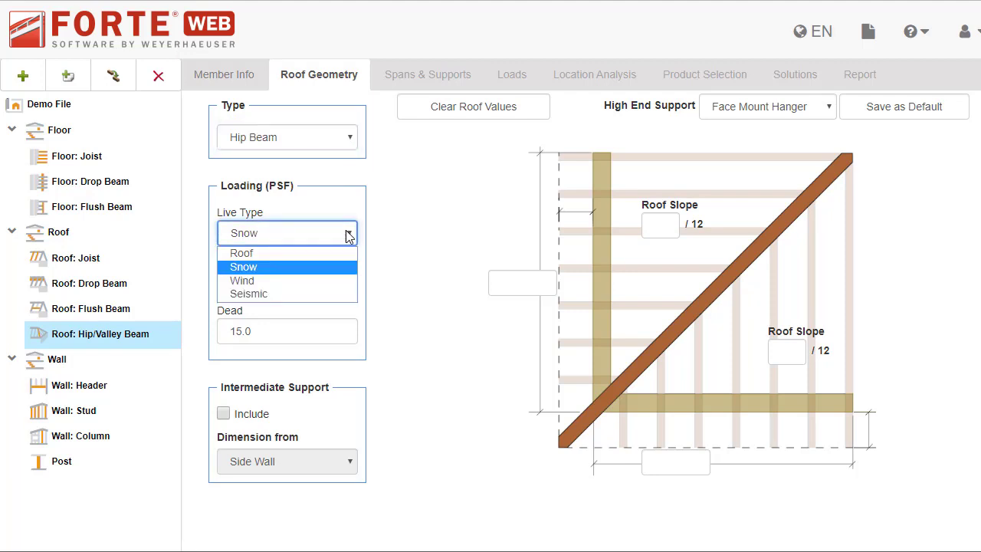
click(244, 267)
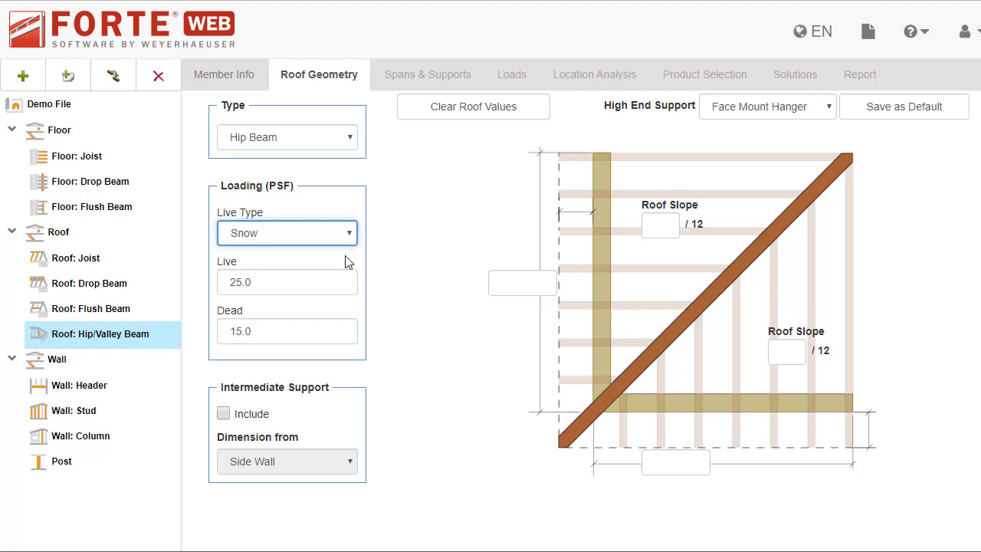
click(223, 414)
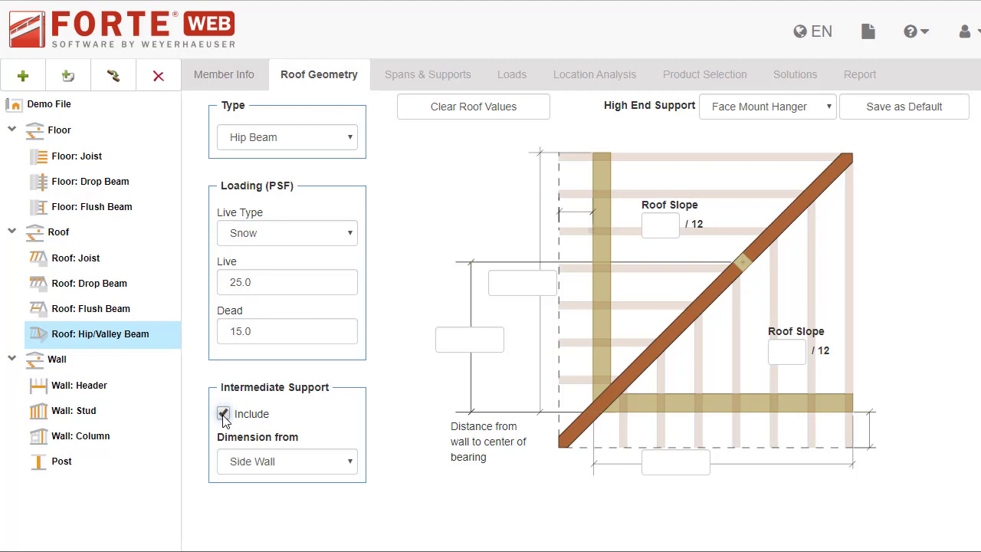
click(287, 461)
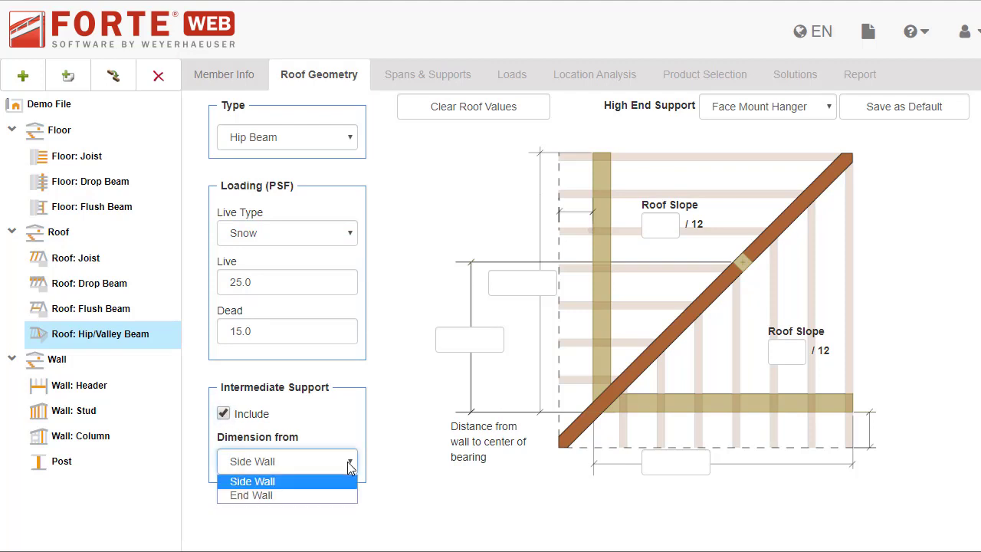
click(251, 495)
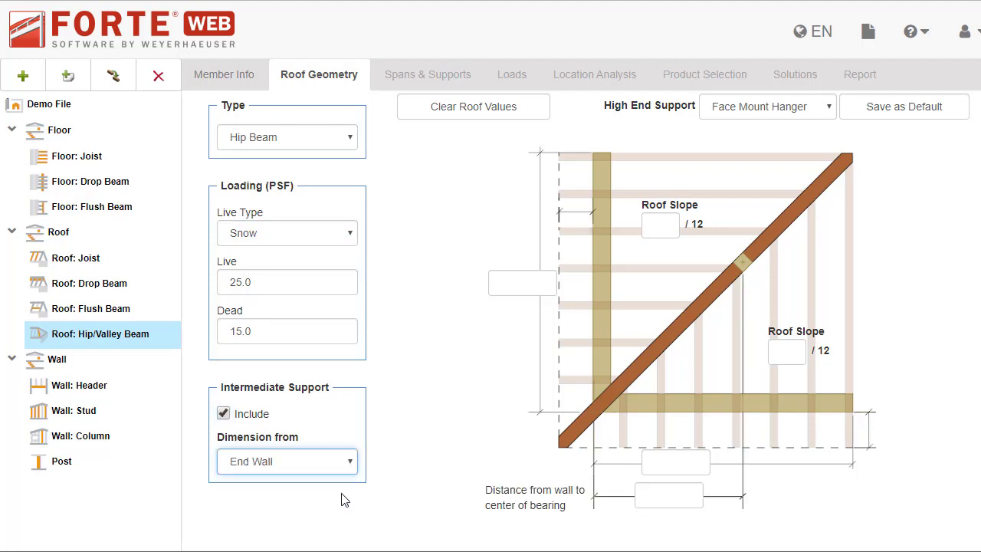
mouse_move(341, 488)
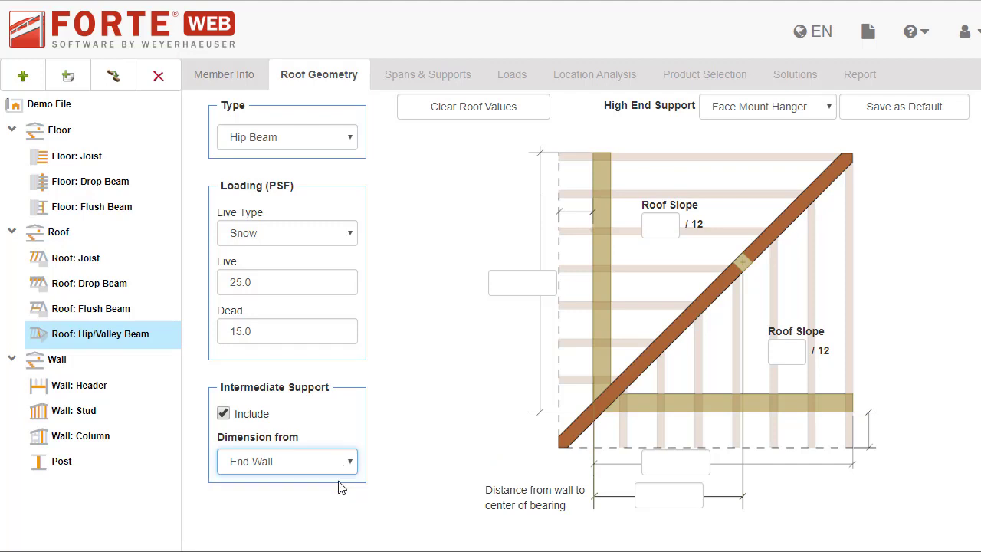
click(287, 461)
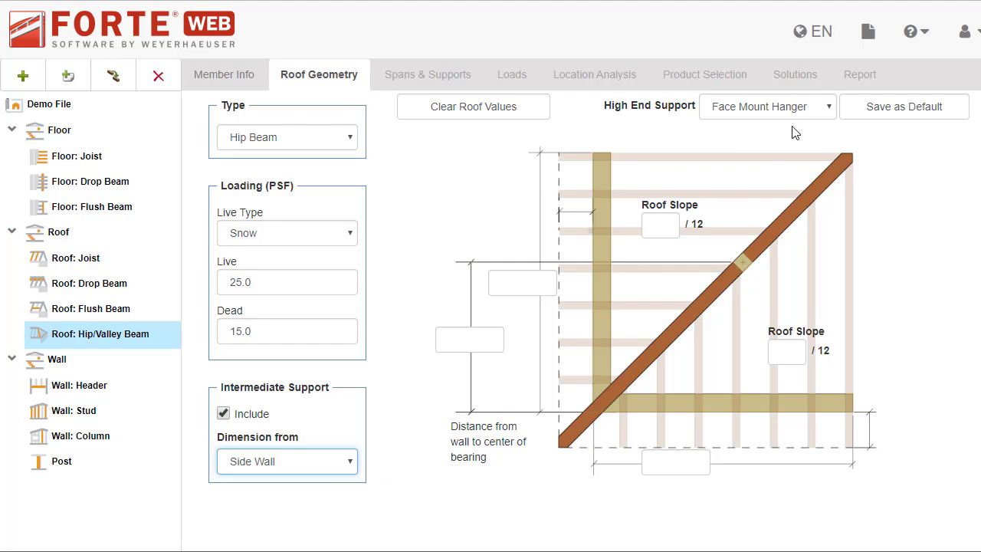
click(767, 107)
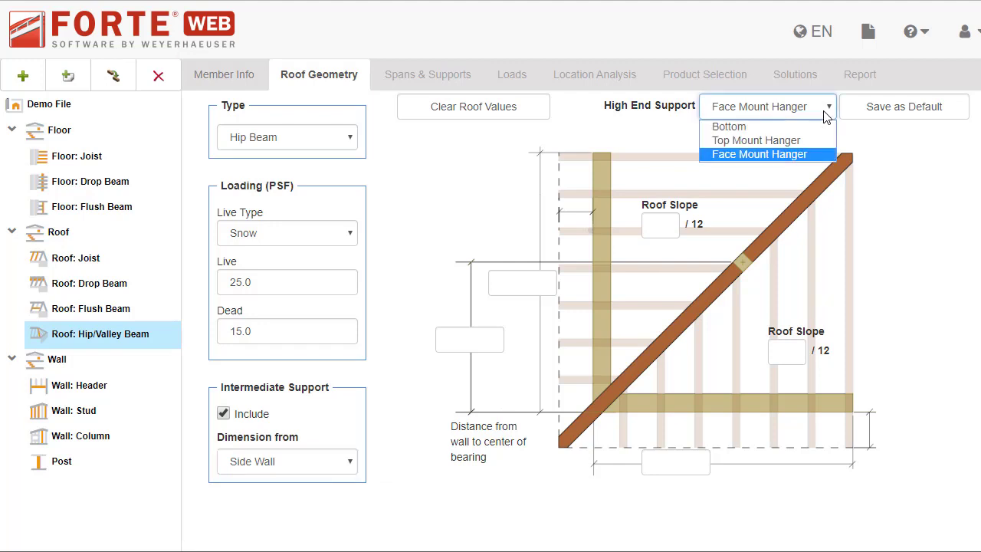
click(767, 154)
text(6)
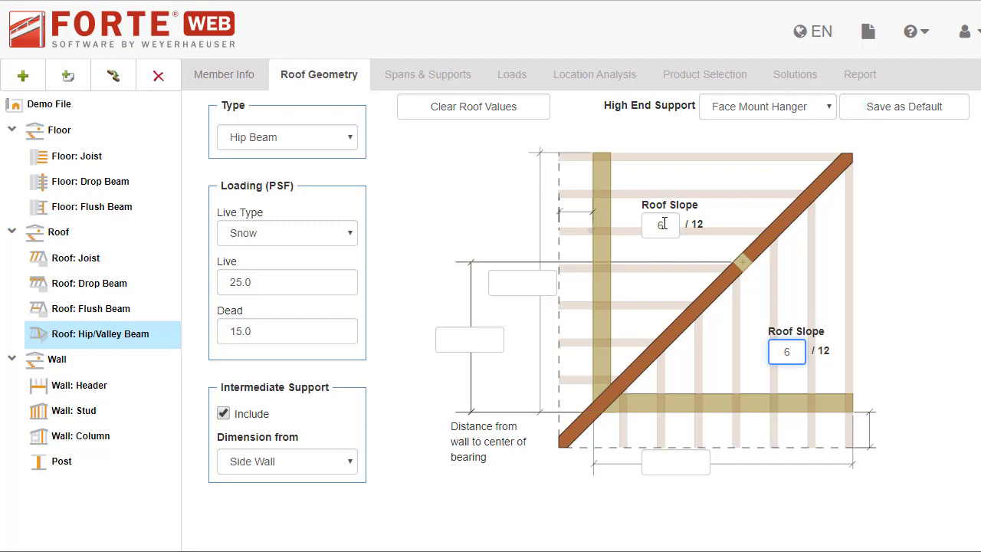
Enter the roof dimensions 10, wall length 20 and 6
text(10)
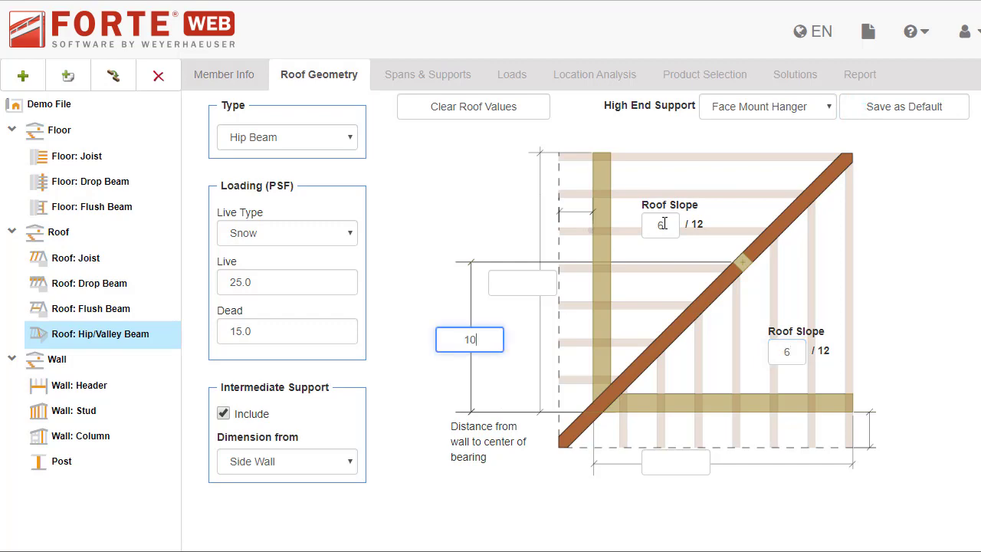
click(522, 283)
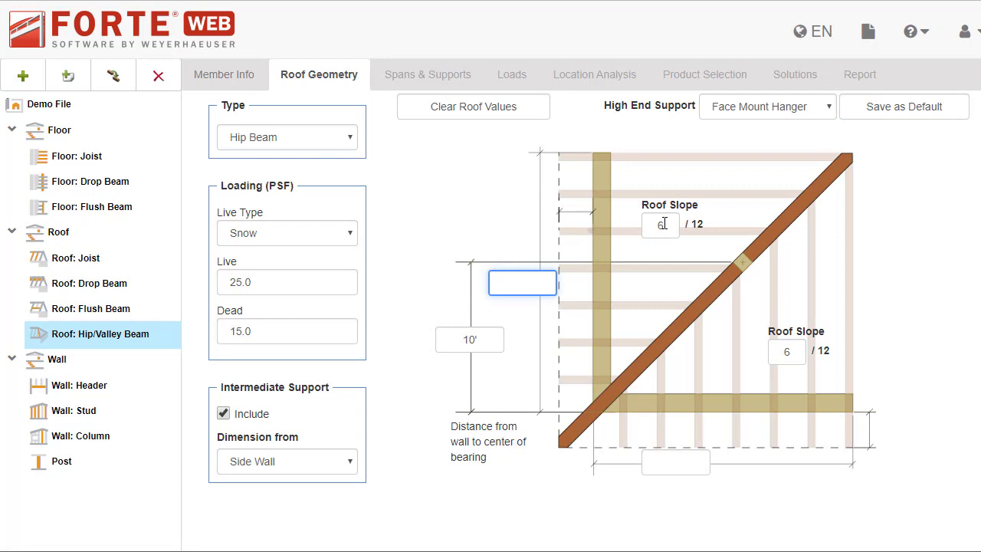
text(20')
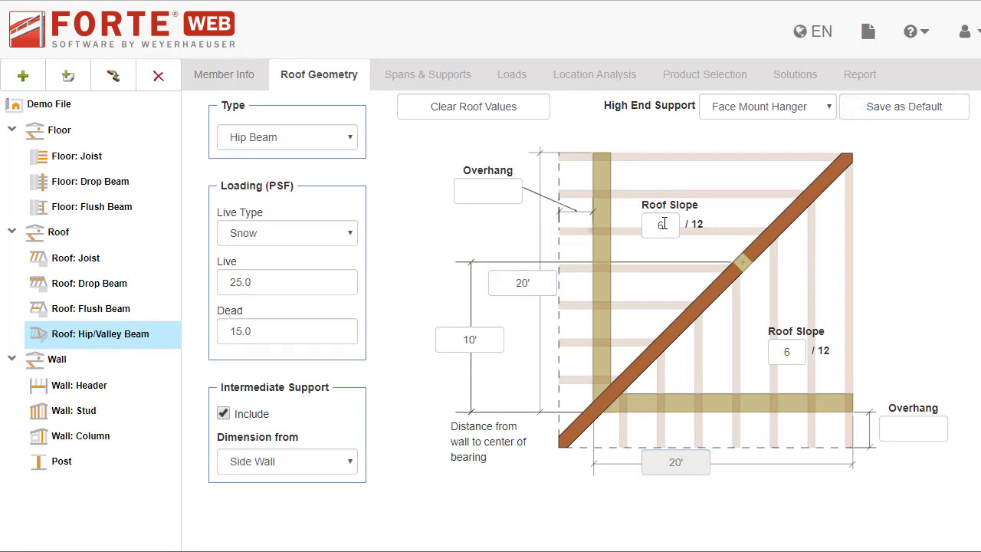
text(6)
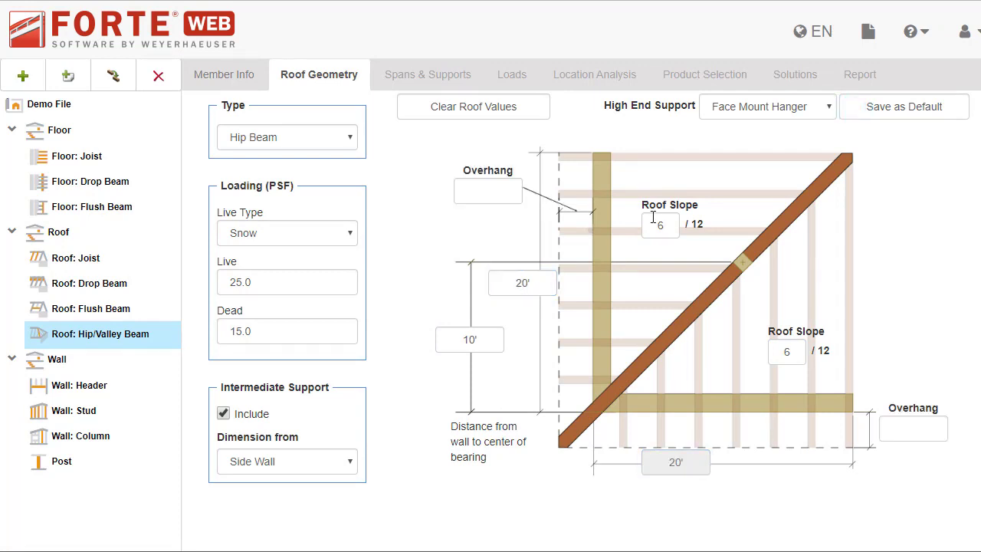
Set both overhangs to 2', check the 4.24/12 member pitch, and view Spans & Supports
click(489, 191)
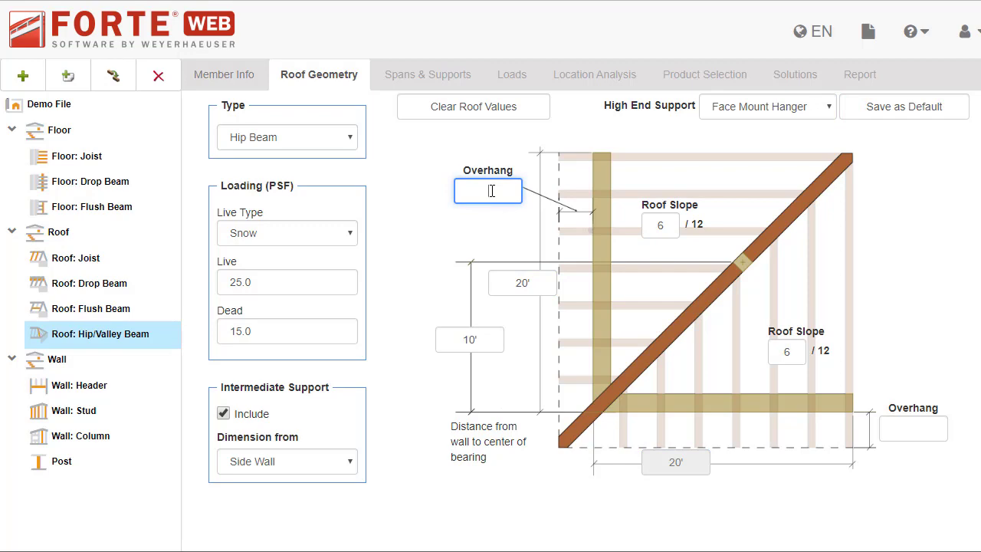
text(2)
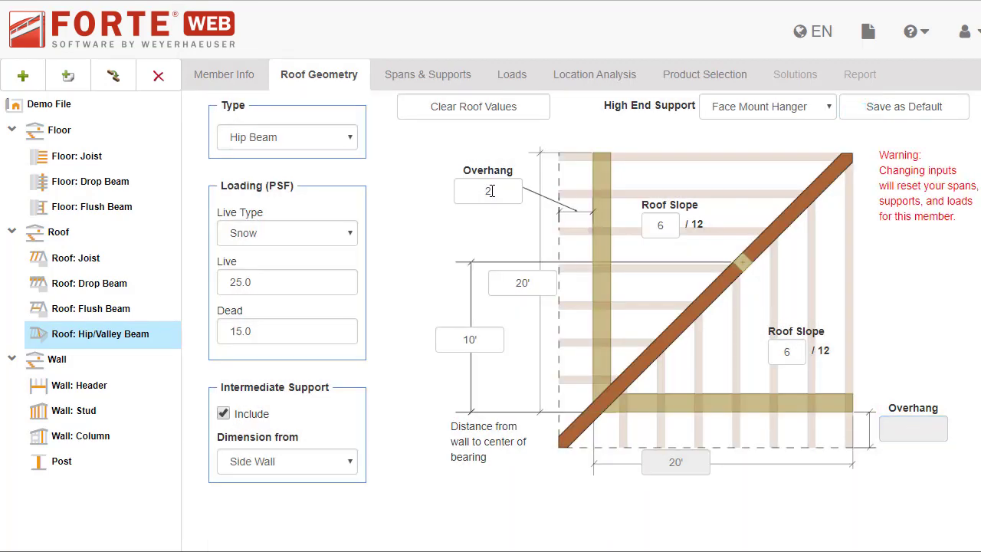
text(2)
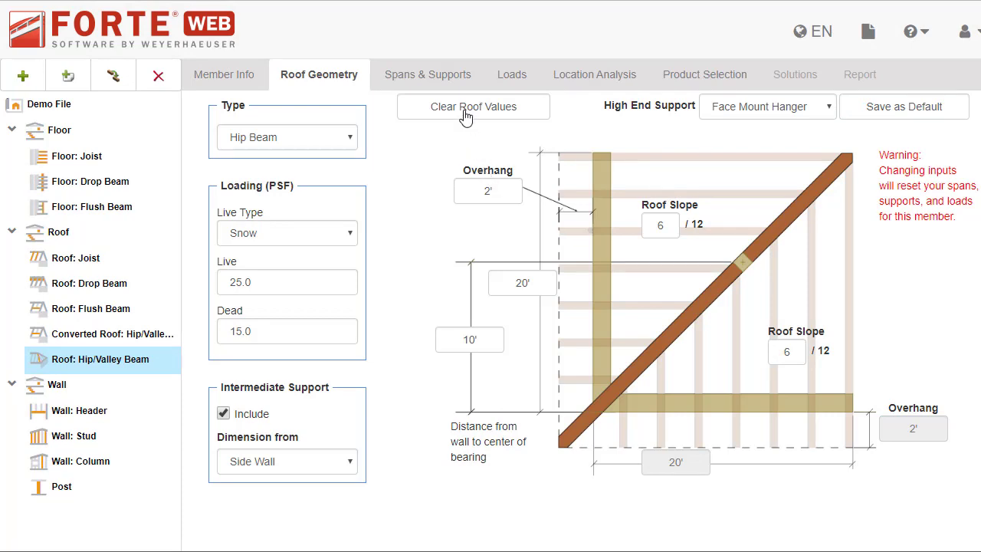
click(473, 107)
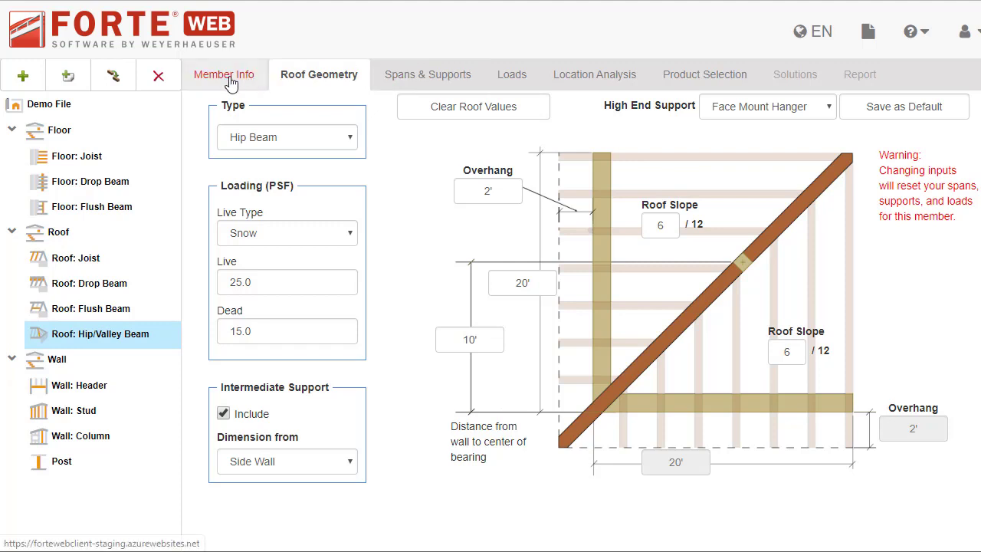
click(225, 75)
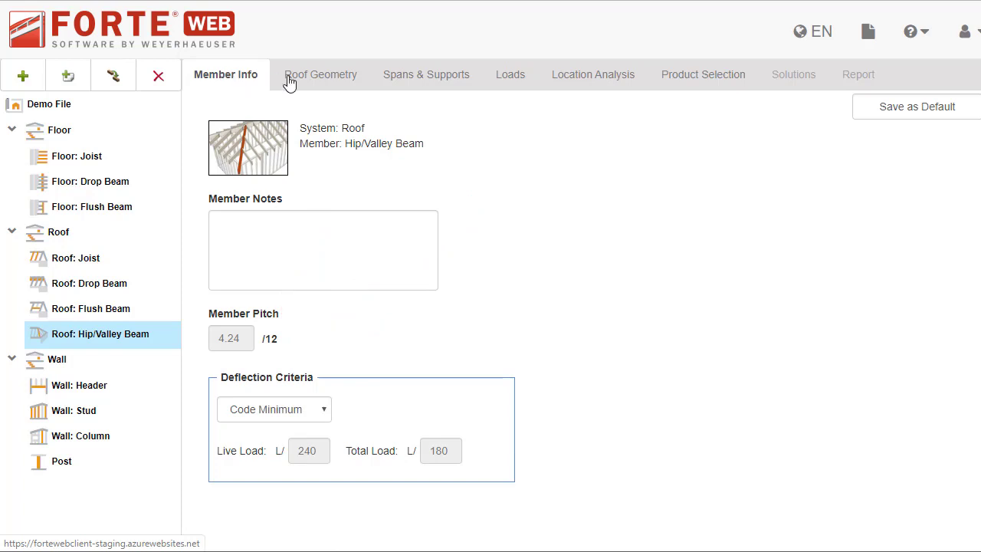
click(426, 75)
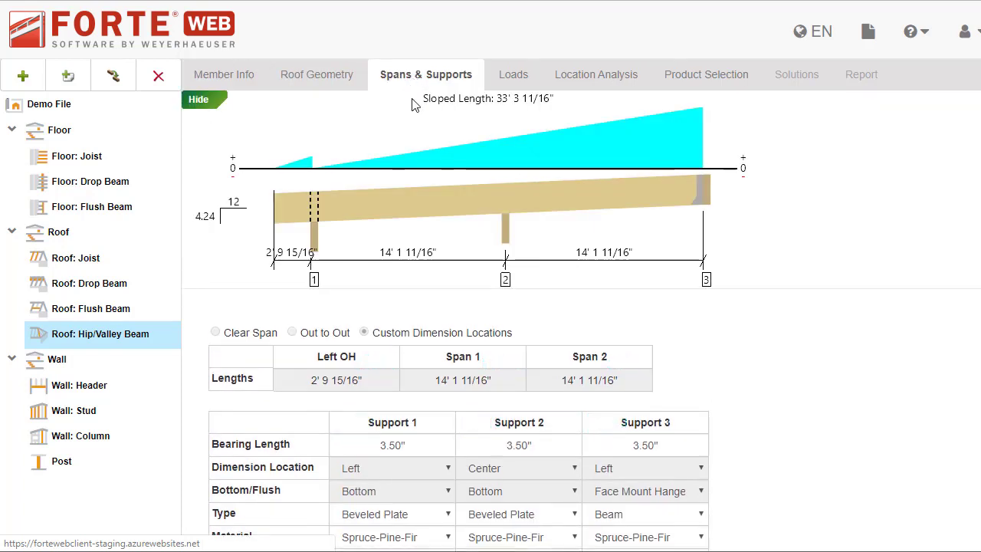
Change support 2's type, make support 3 Microllam LVL, and review the generated loads
scroll(down, 3)
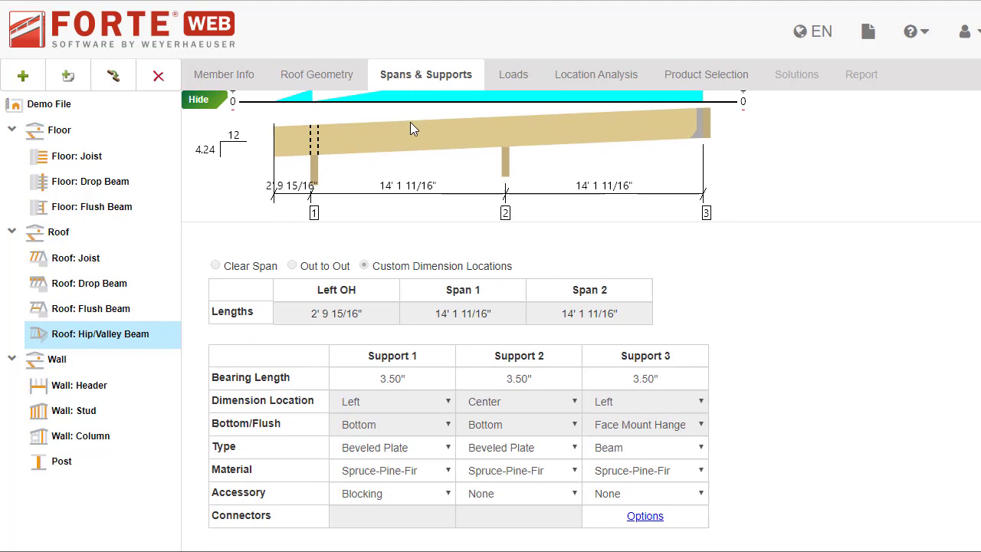
click(197, 99)
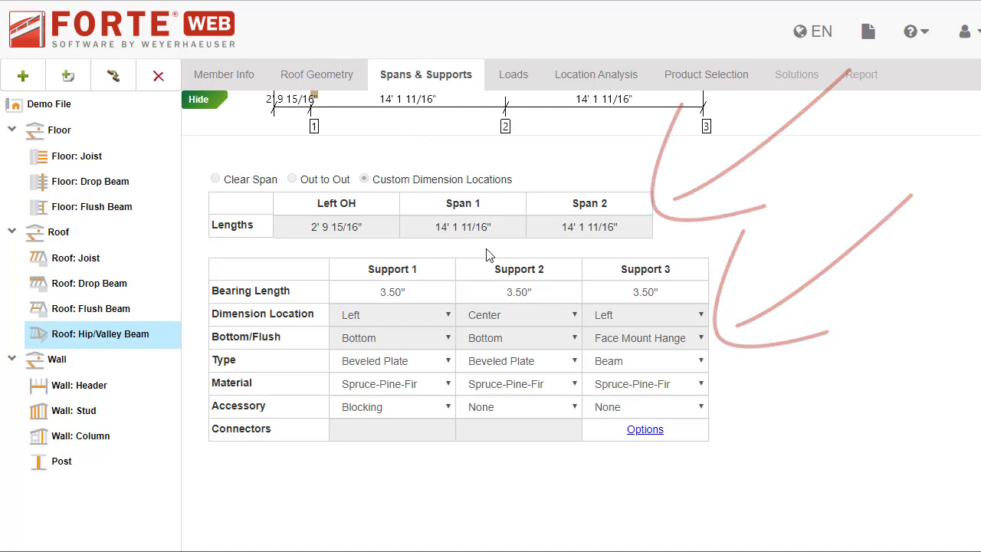
click(519, 360)
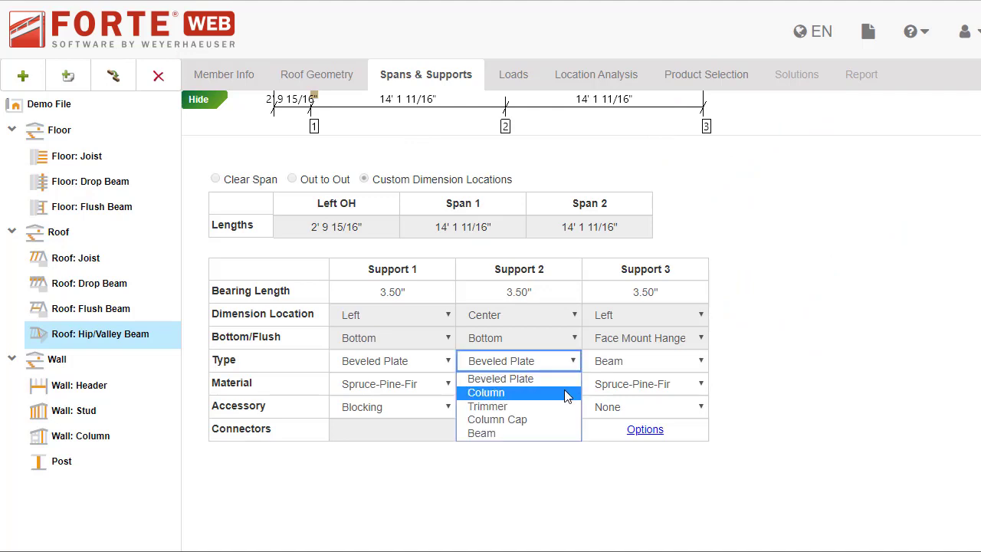
click(486, 393)
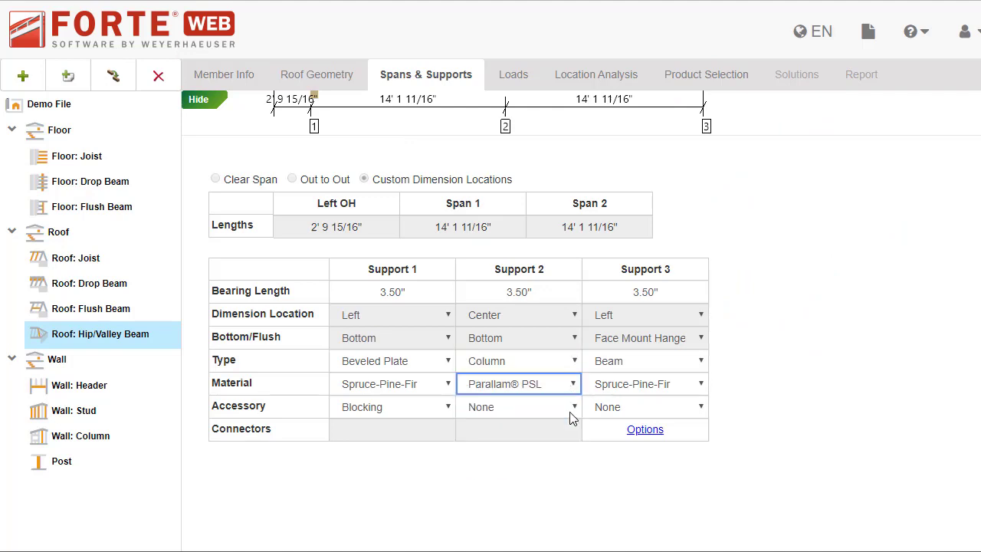
click(645, 383)
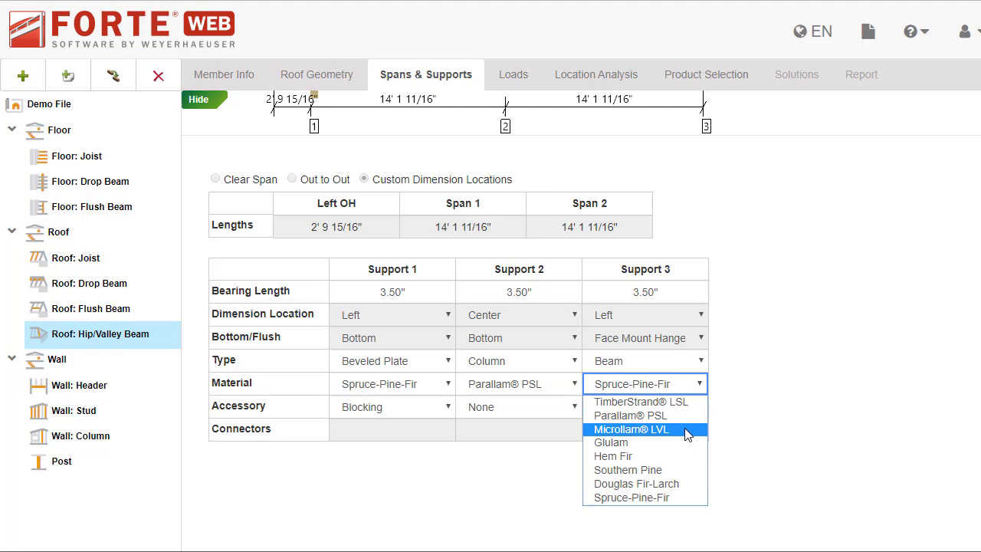
click(630, 430)
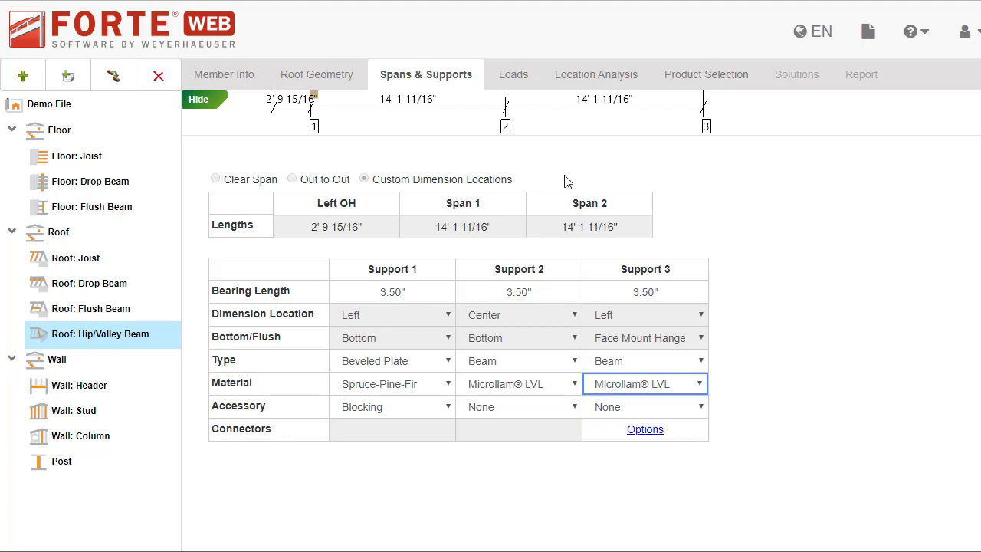
click(506, 74)
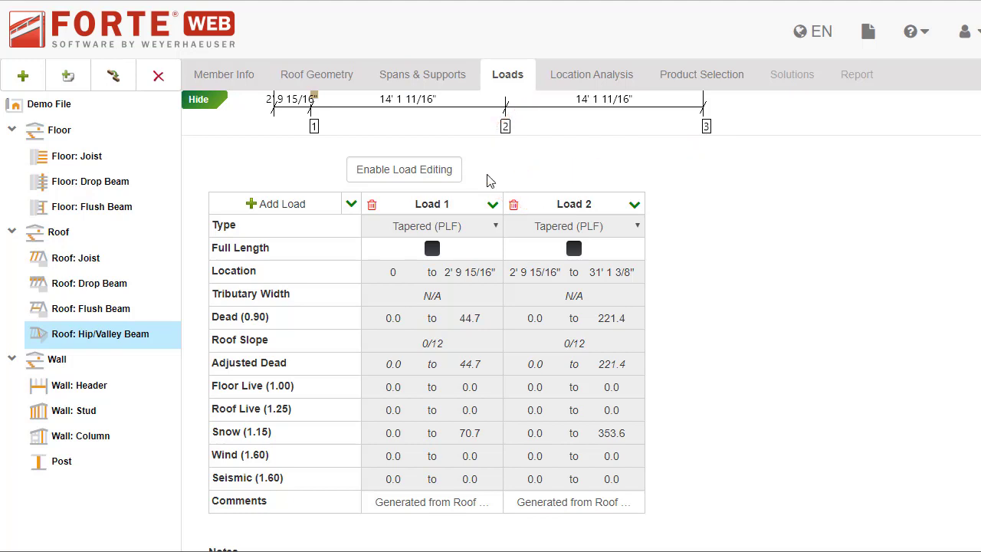
click(317, 75)
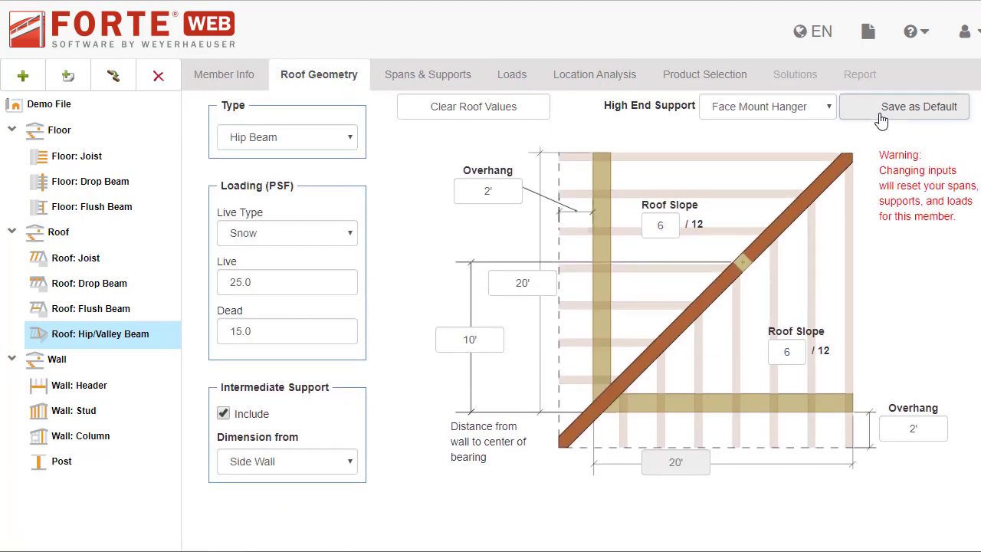
Save the roof geometry values as the hip beam defaults and confirm
click(918, 107)
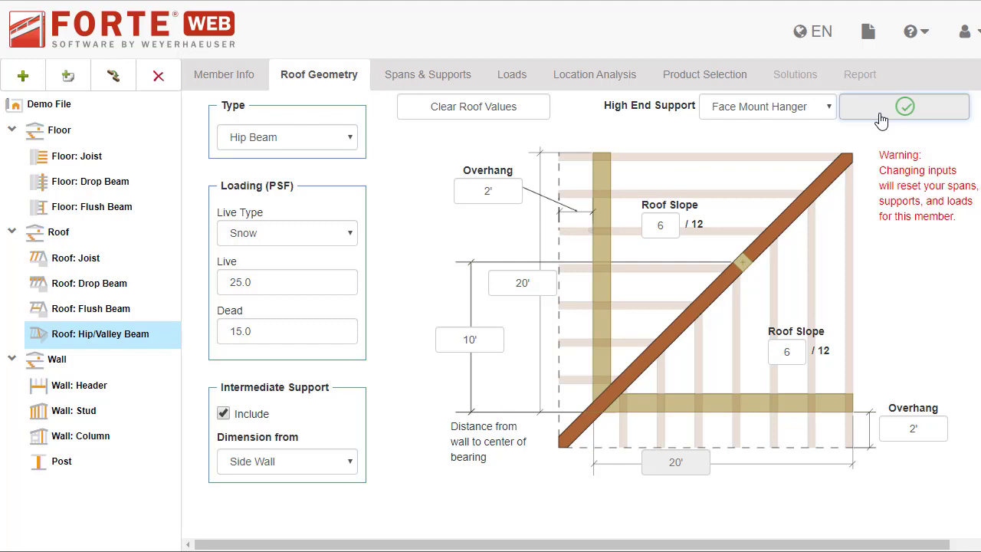
click(904, 106)
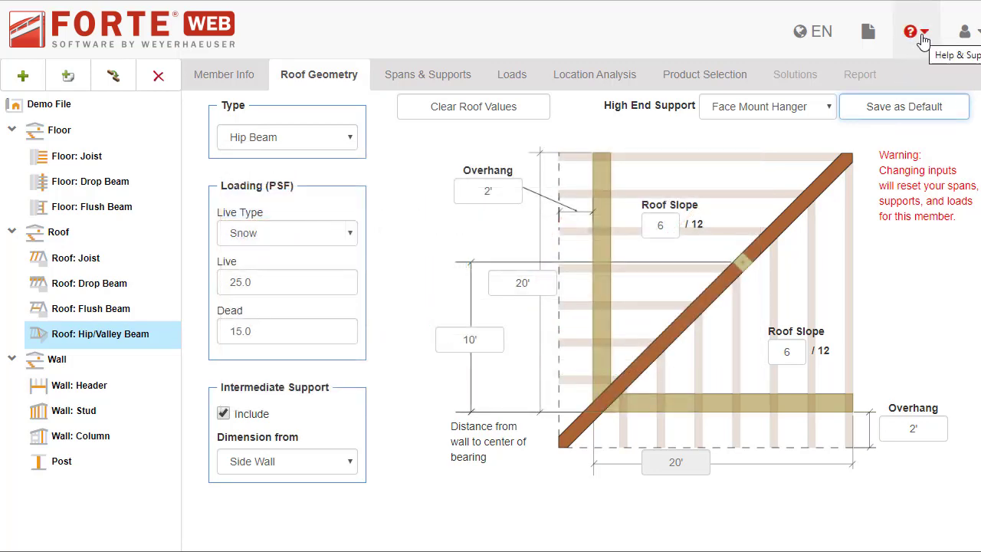
Show the help dropdown listing live chat, help and product tour
click(911, 30)
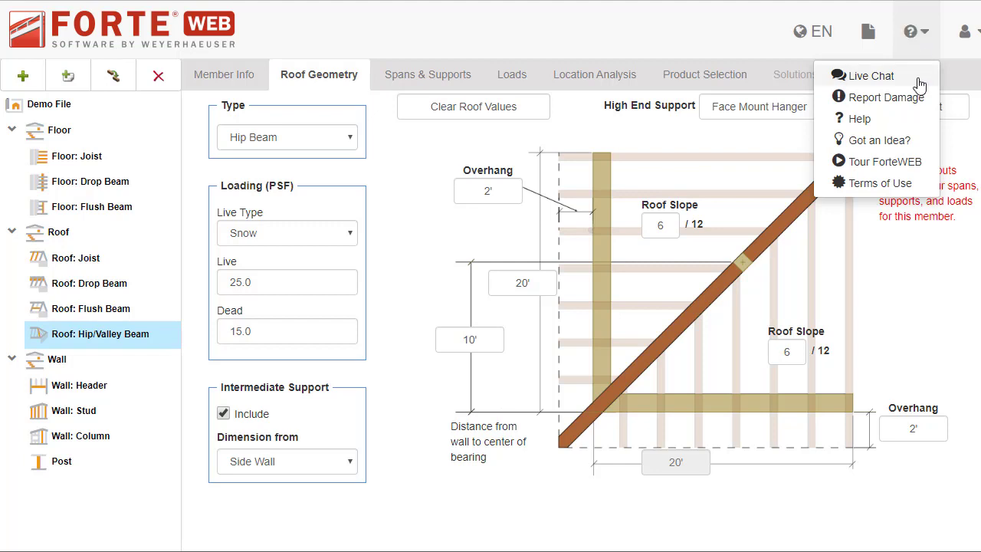